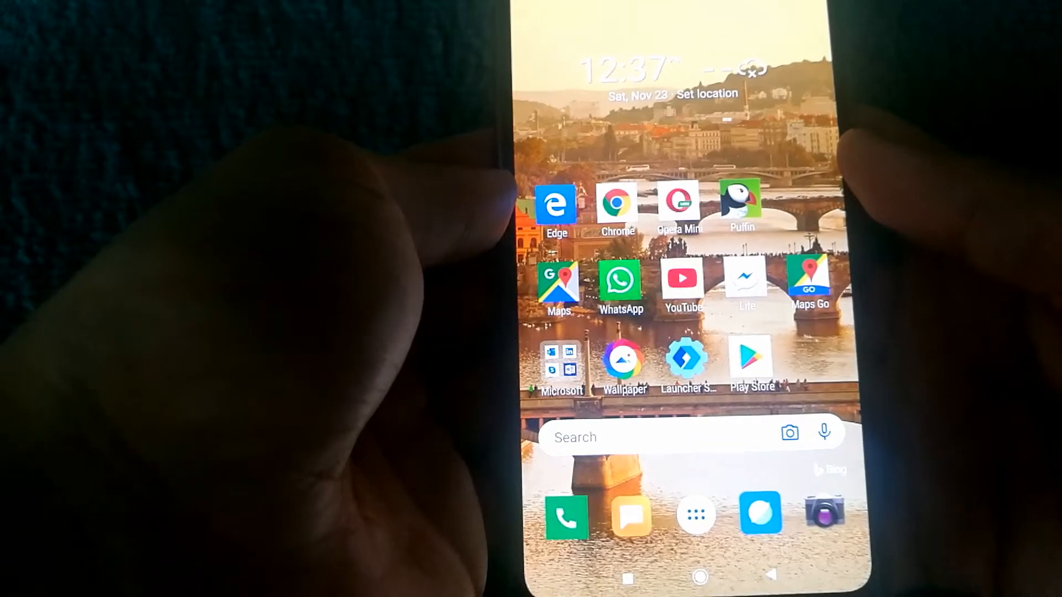
- Open Chrome, load the Facebook login page, then enter google.com
click(697, 516)
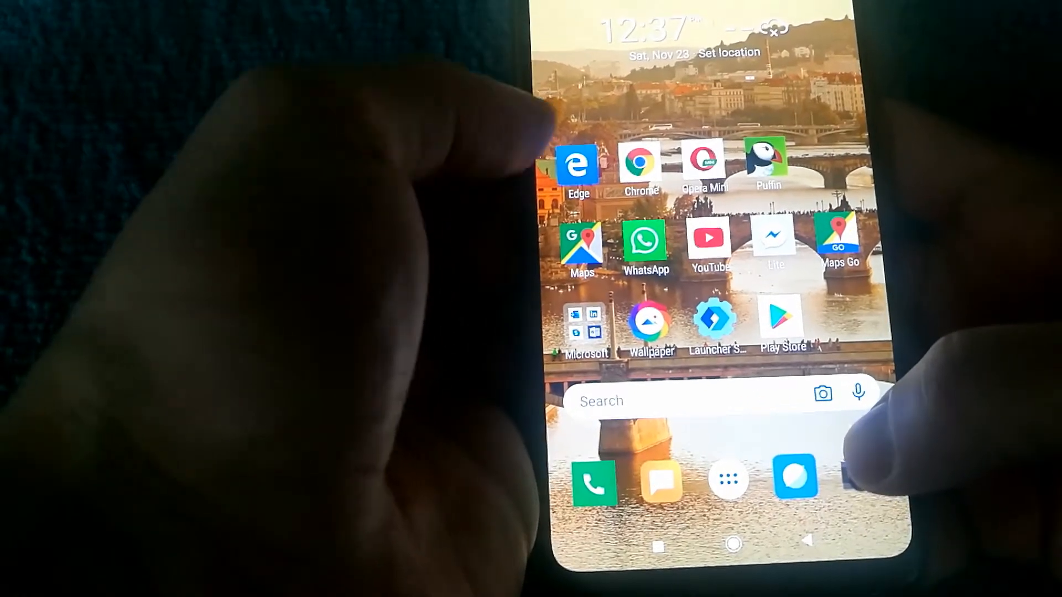
click(578, 165)
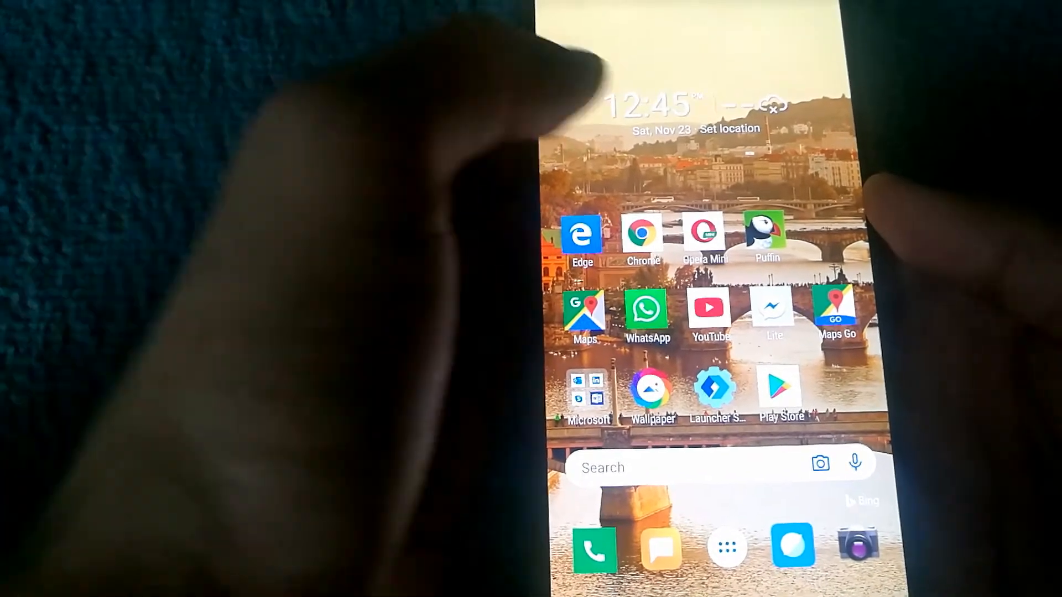
click(642, 235)
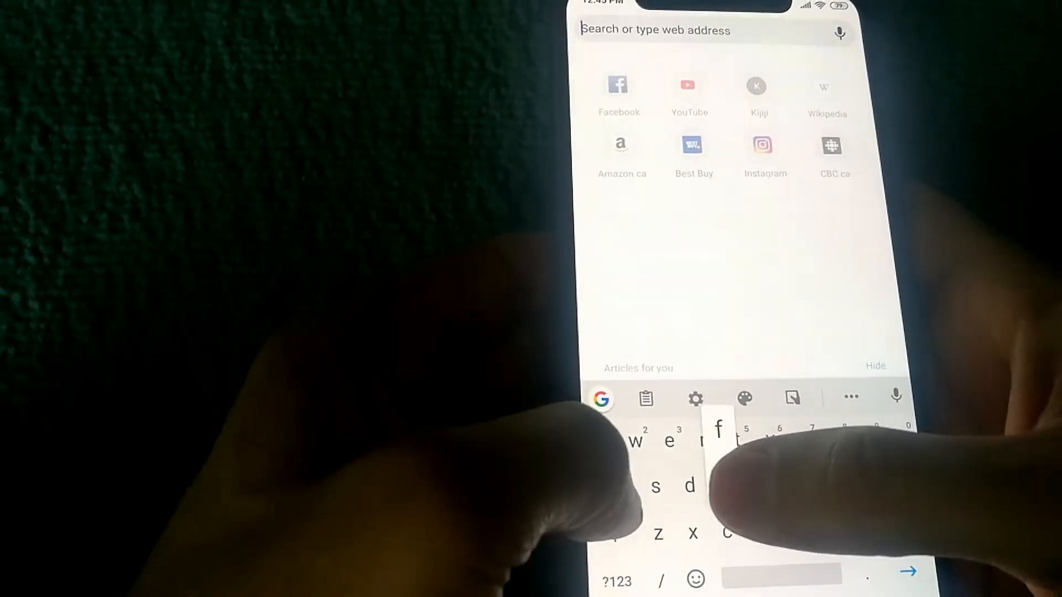
text(facebook)
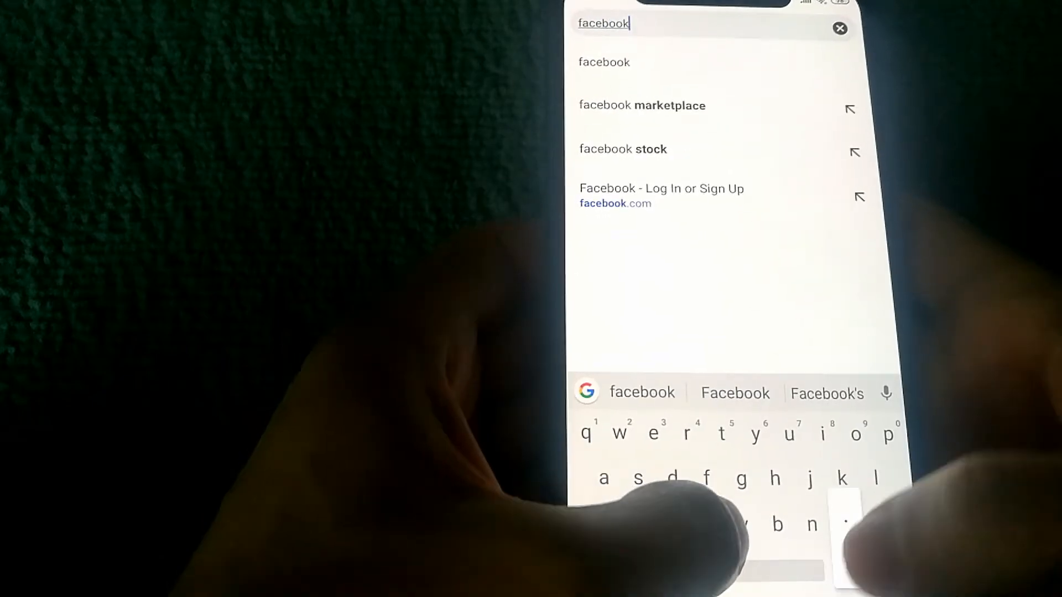
click(661, 195)
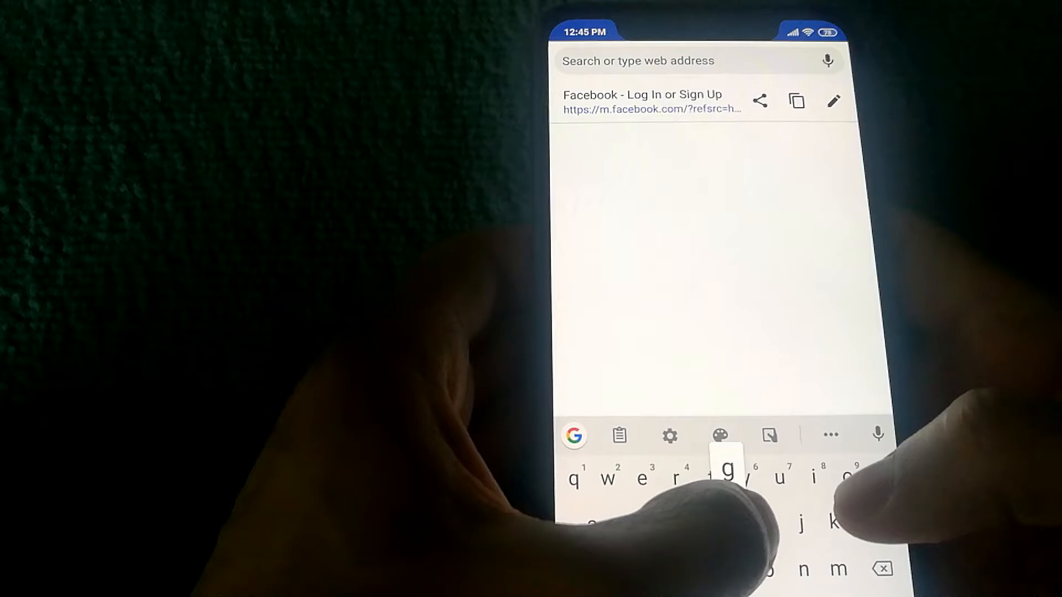
text(google.com)
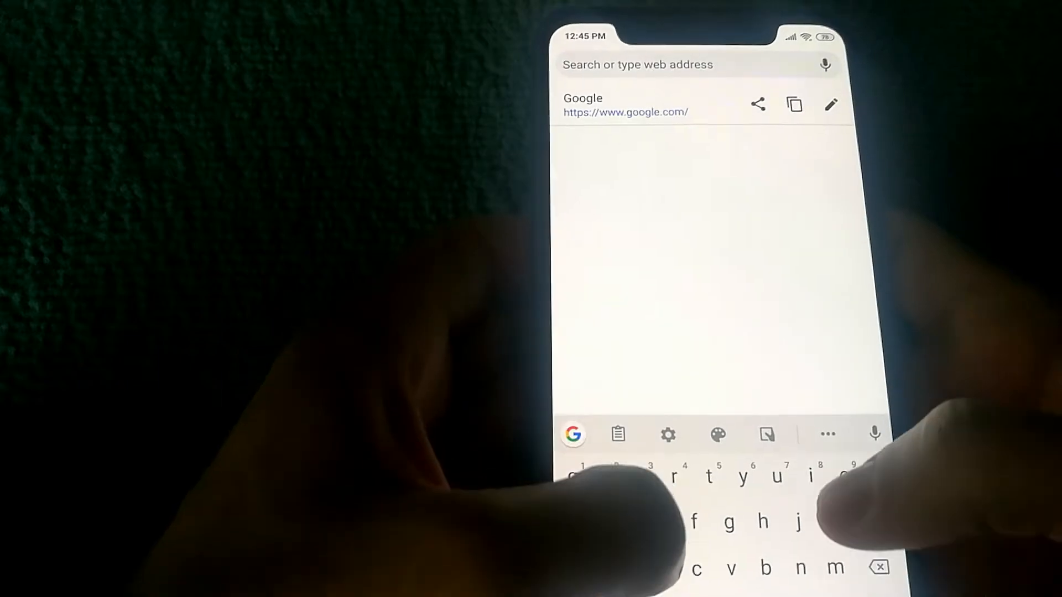
- Load instagram.com, bbc.com and Gmail, then start entering another address
text(instagram.co)
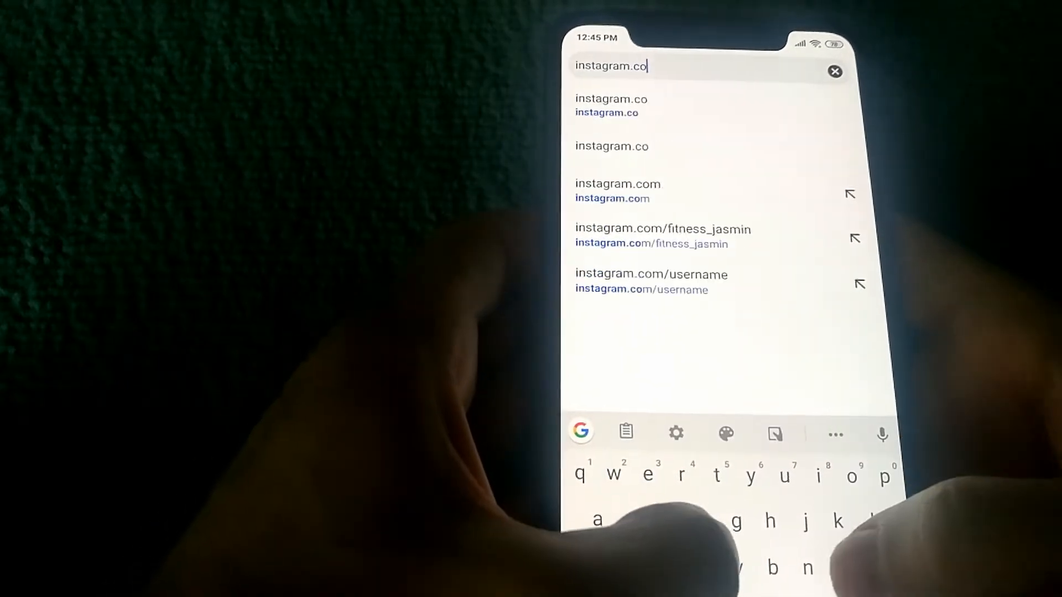
click(617, 183)
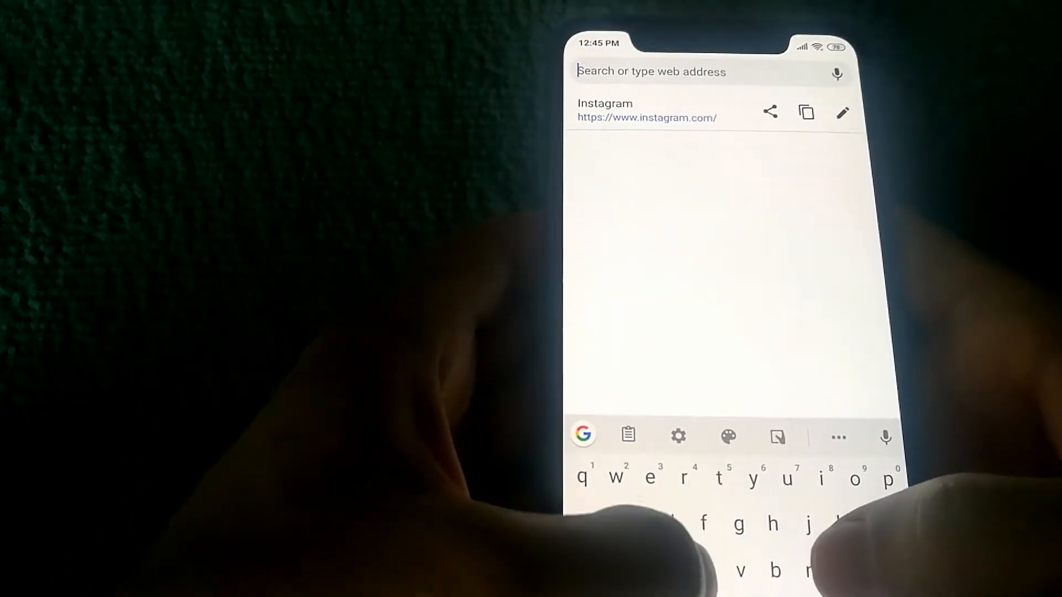
text(bbc.com)
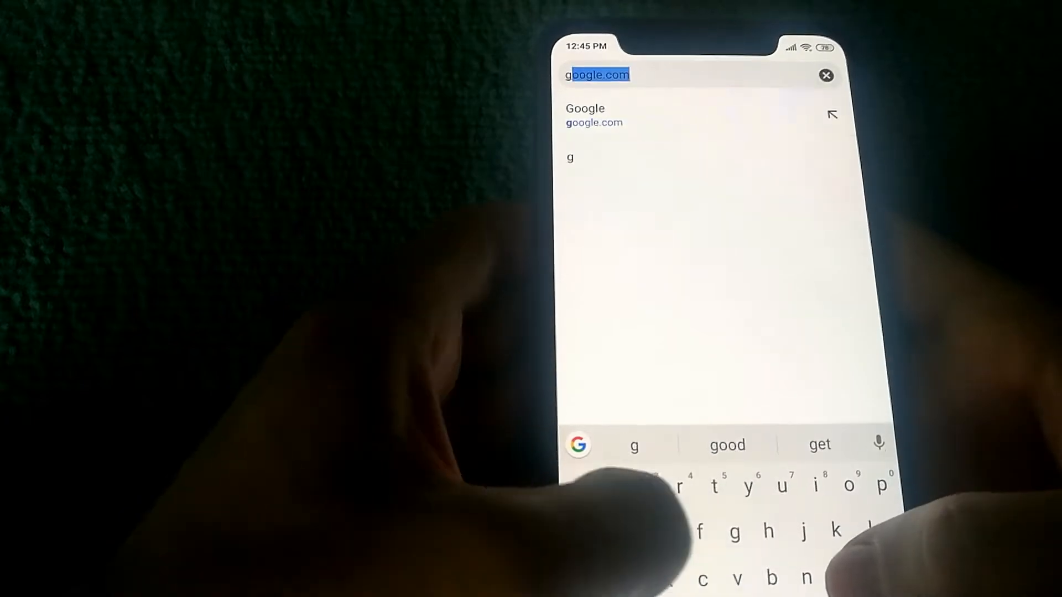
text(gmail.v)
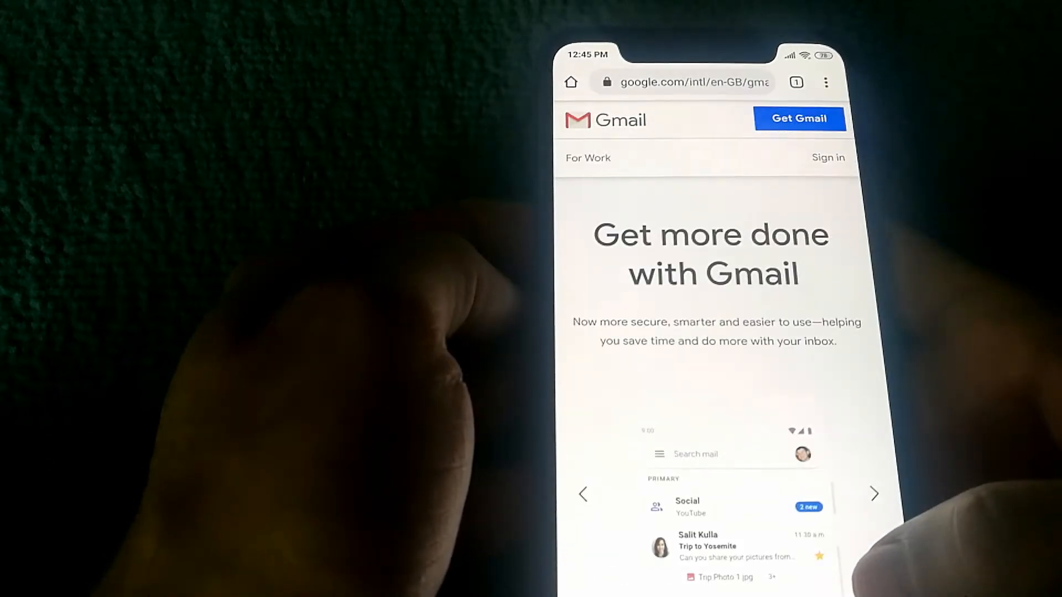
click(685, 81)
text(wik)
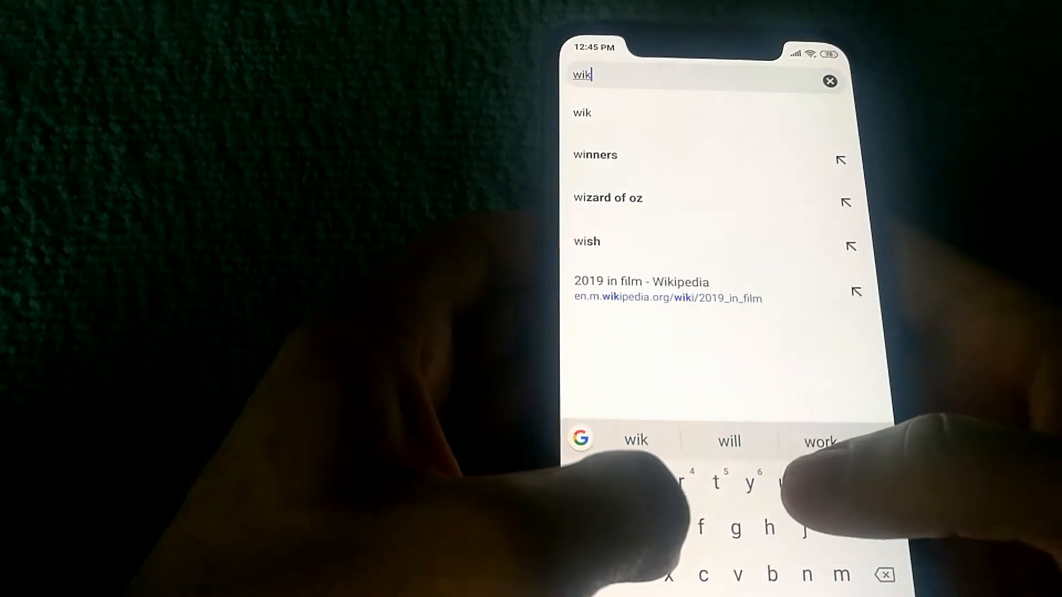
text(p)
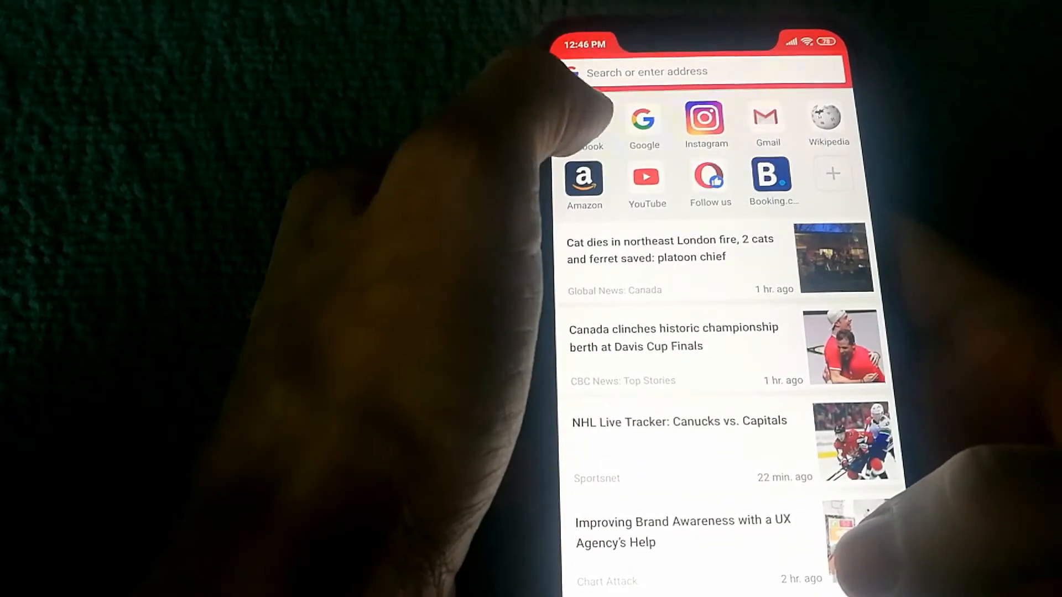
- Bring up the empty address-entry screen with the keyboard ready
click(584, 125)
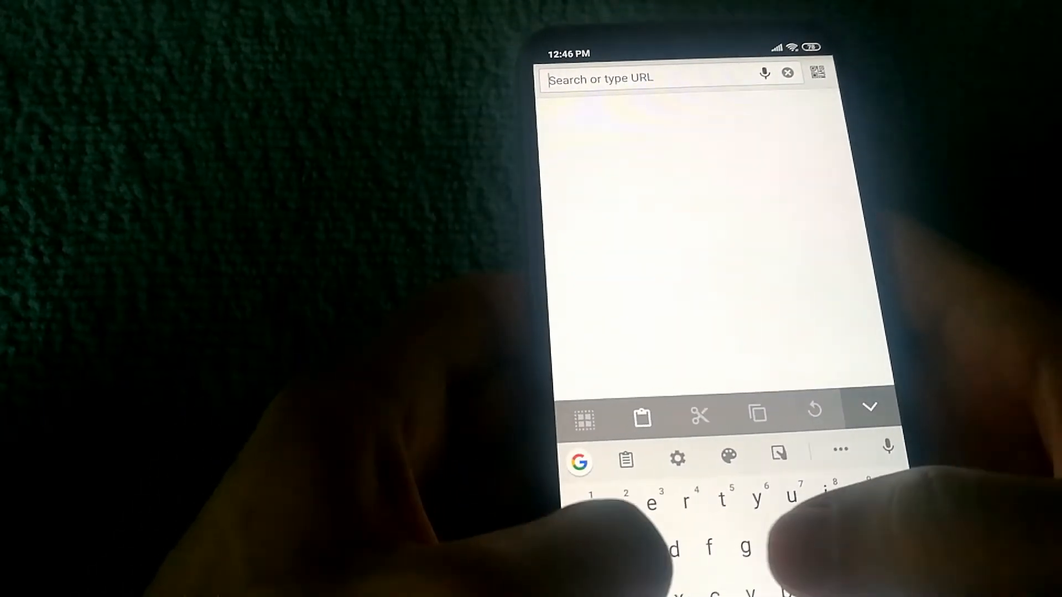
- Load Facebook from the 'face' suggestion, then reopen the address bar for another site
text(face)
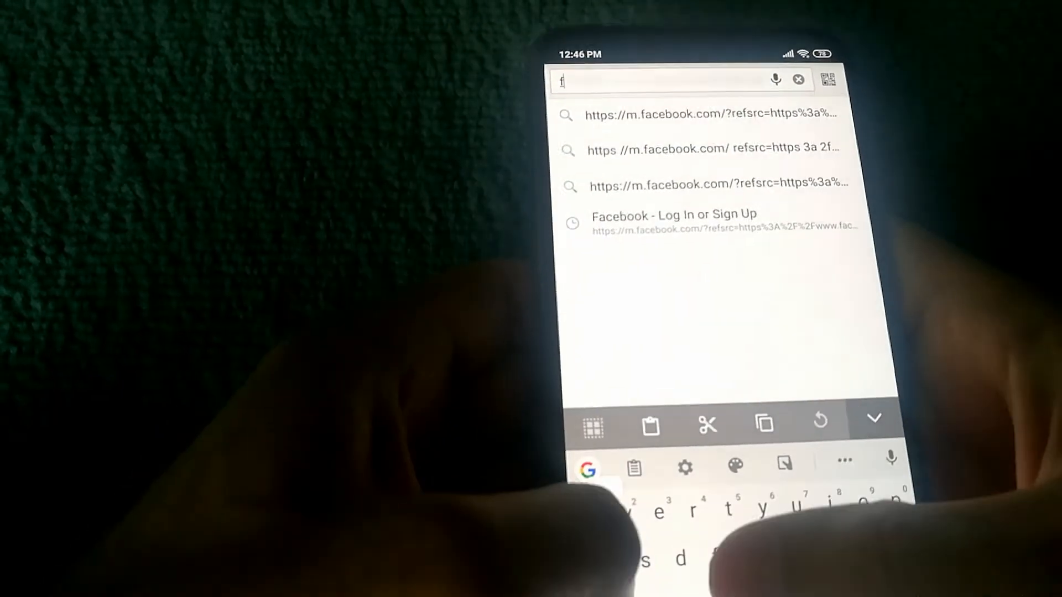
click(674, 220)
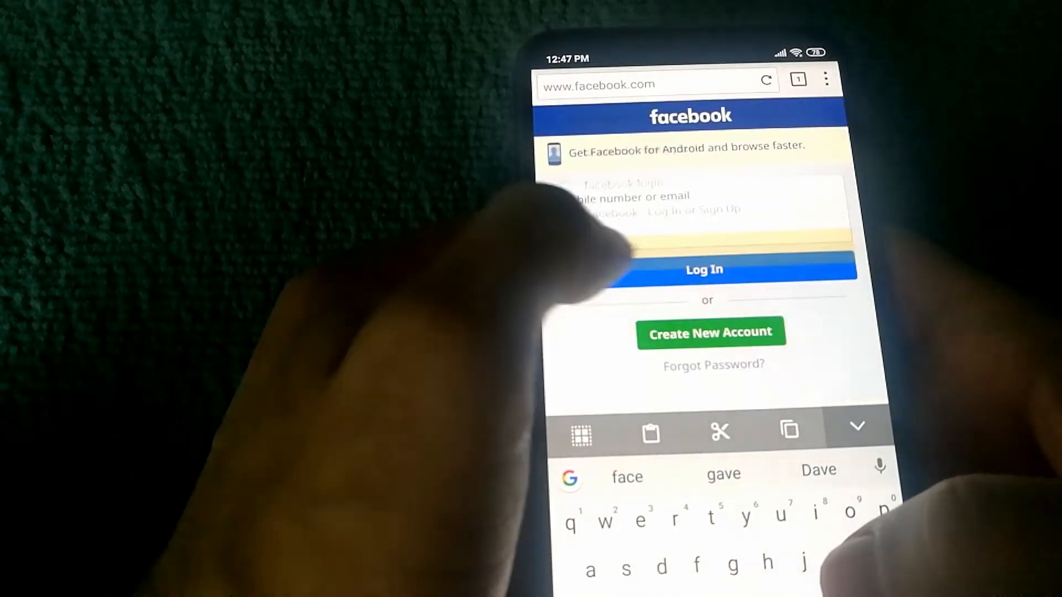
click(653, 84)
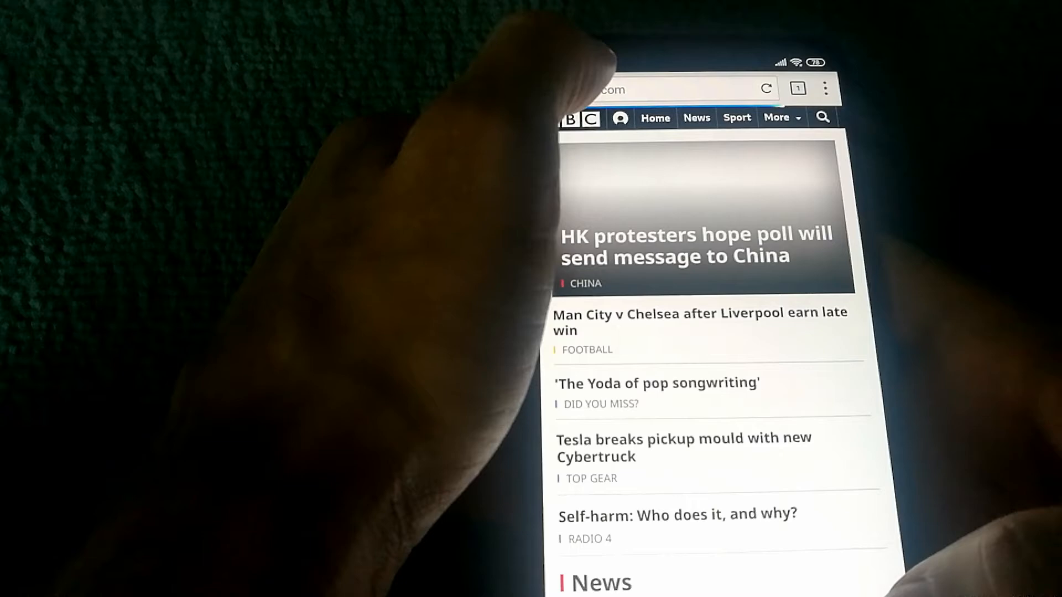
click(637, 88)
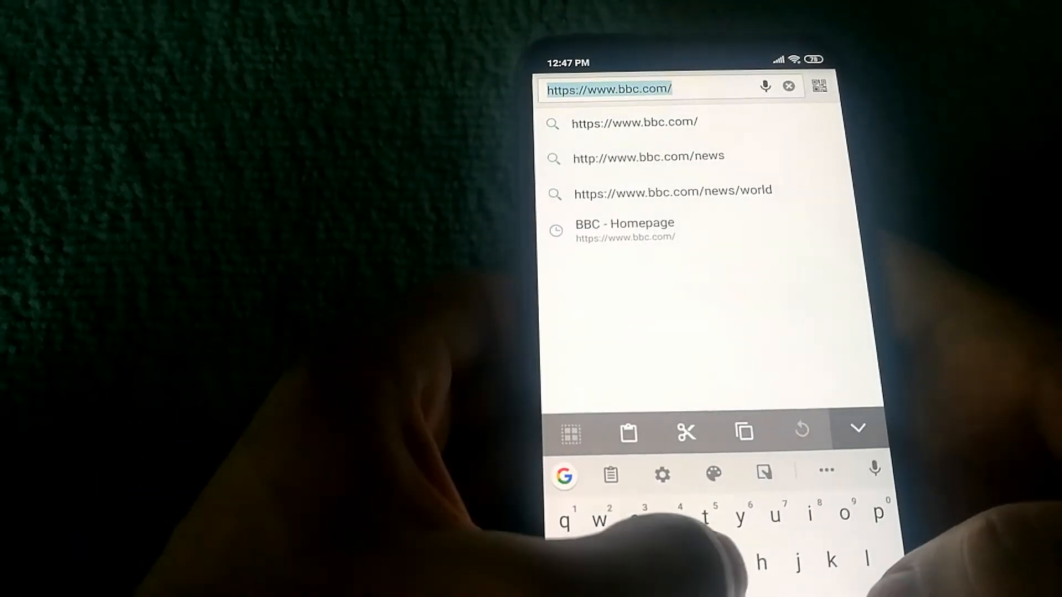